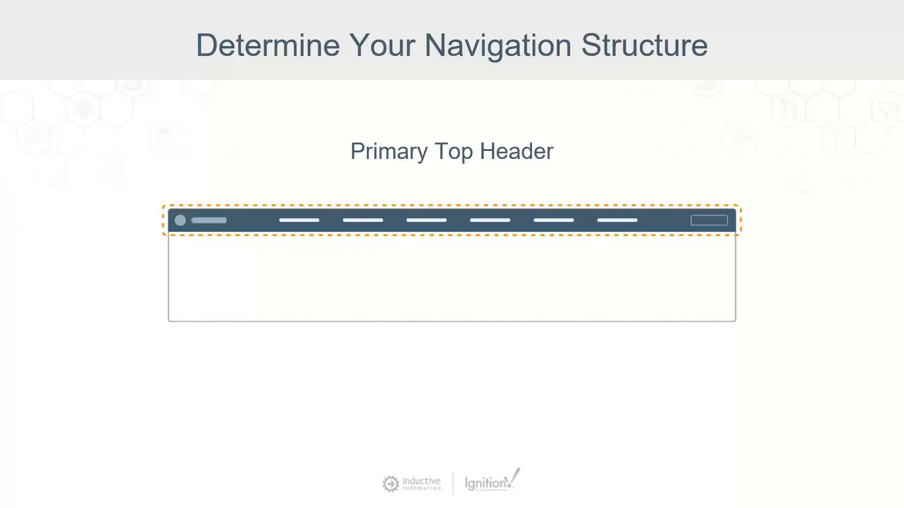
Advance to the 'Example: Navigation (Before)' slide showing the CDL Line Overview screen.
key(Right)
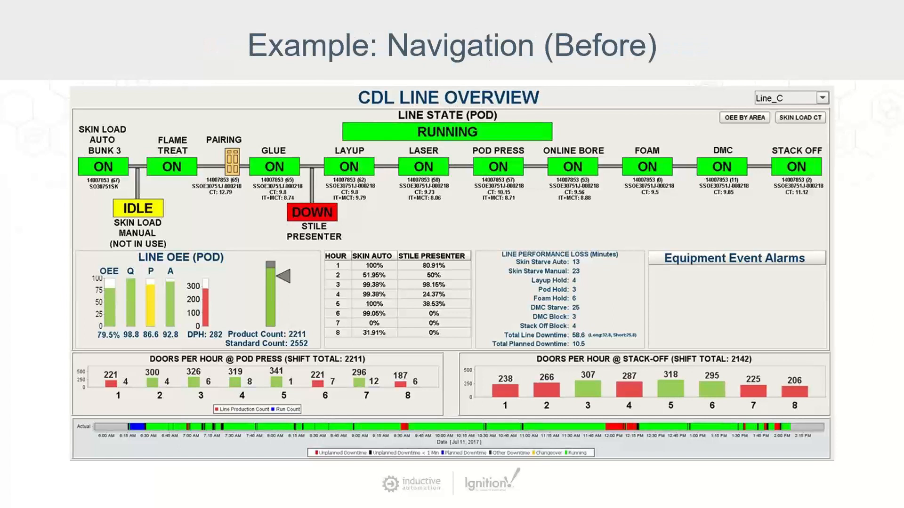